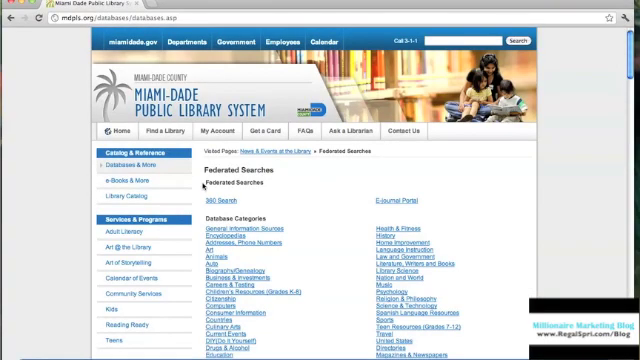
Scroll down the library page to reach the ReferenceUSA link and login fields
scroll("down", 3)
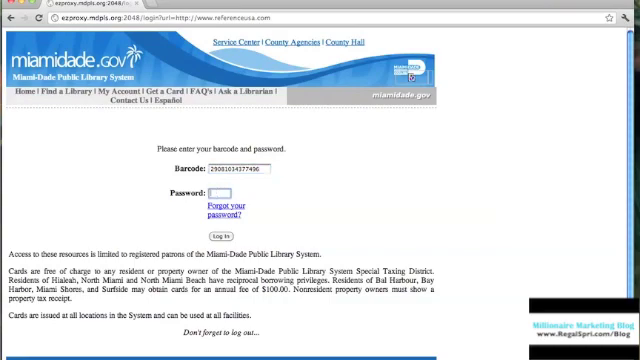
Log in with the library card to reach the ReferenceUSA home page
left_click(214, 236)
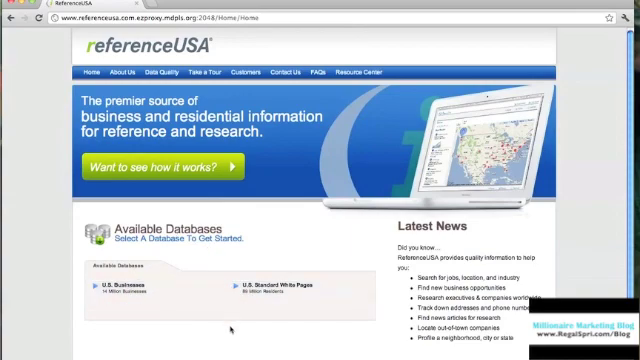
mouse_move(130, 290)
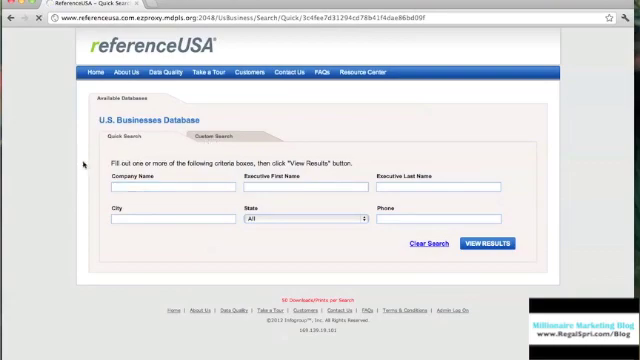
Switch the U.S. Businesses Database from quick search to Custom Search
left_click(216, 136)
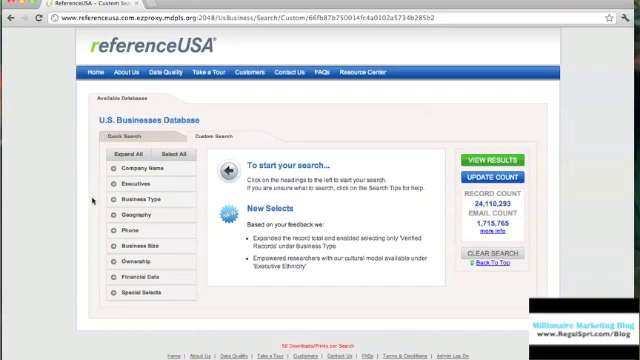
mouse_move(140, 202)
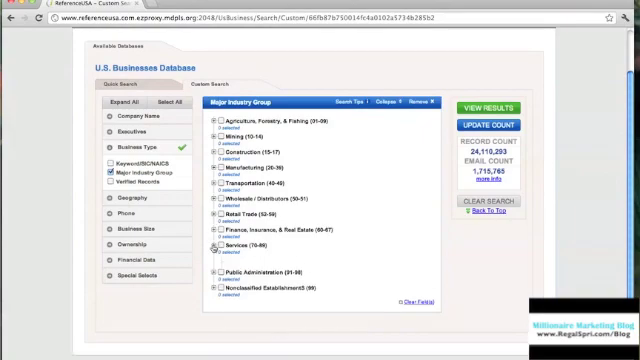
Select 8041 Offices & Clinics of Chiropractors under Services > Health Services and update the count to 86,802
left_click(212, 244)
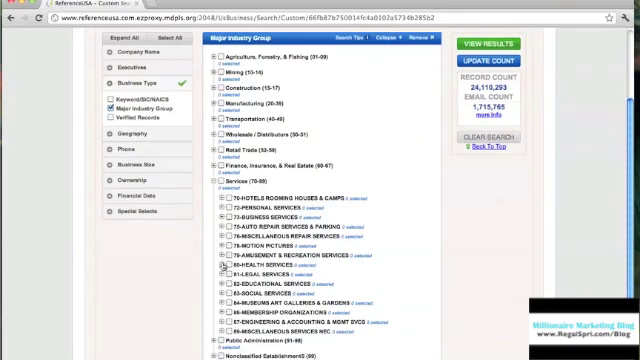
left_click(224, 264)
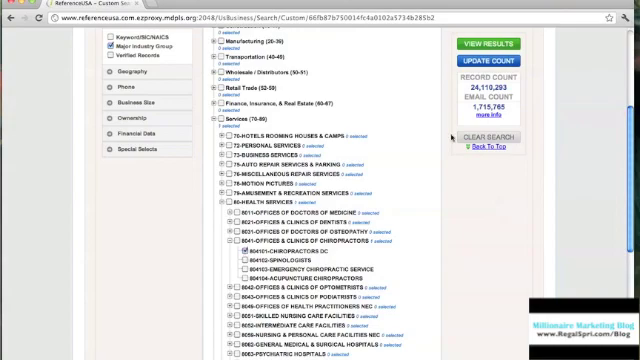
left_click(500, 62)
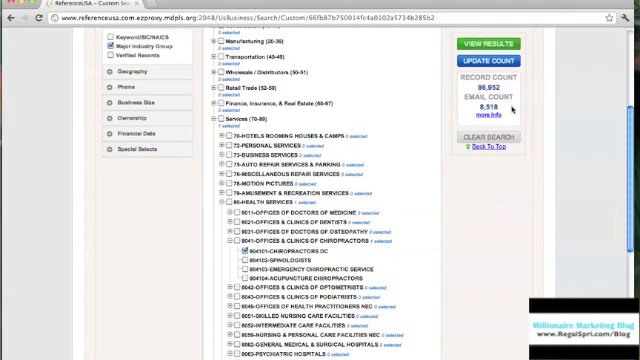
mouse_move(400, 184)
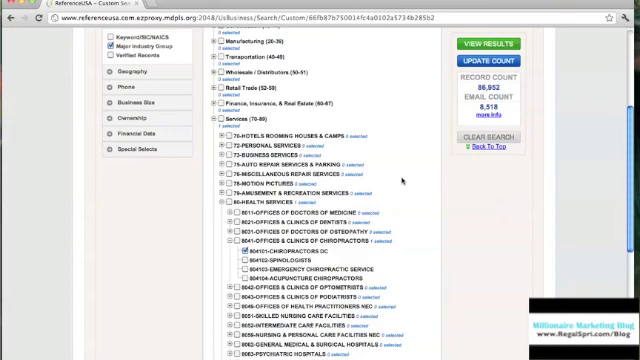
Limit geography to the Miami-Fort Lauderdale-Pompano Beach, Florida metro area and update the count to 1,900
left_click(120, 76)
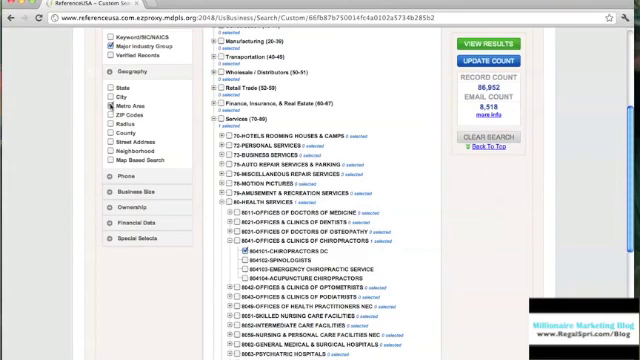
scroll("down", 3)
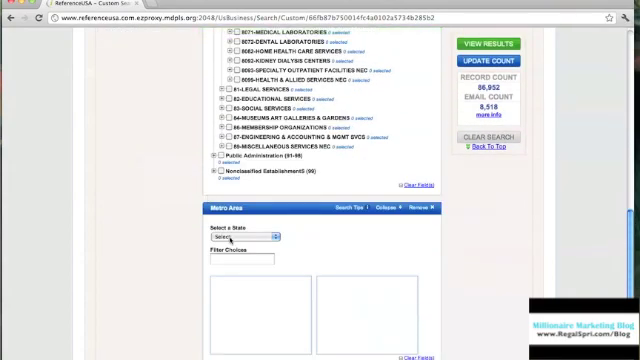
left_click(240, 236)
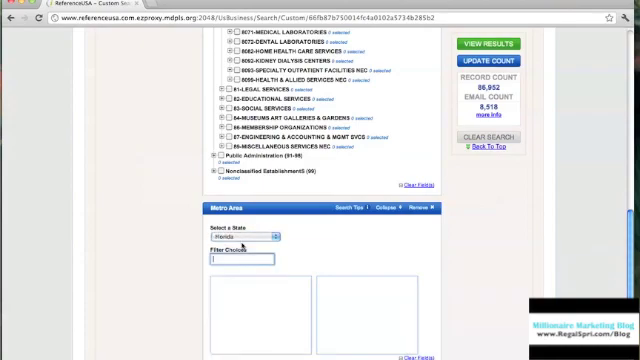
type("Miami")
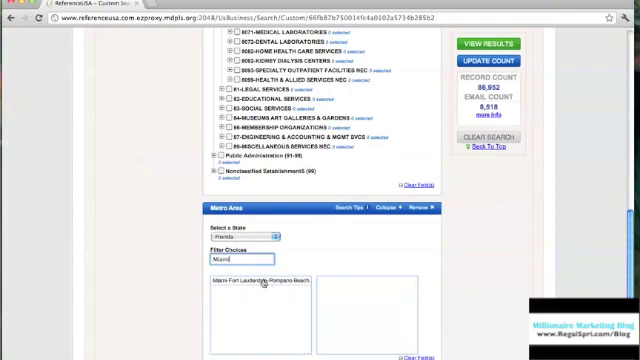
left_click(274, 278)
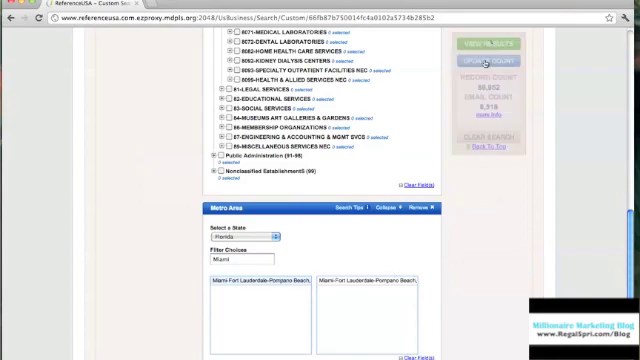
left_click(496, 62)
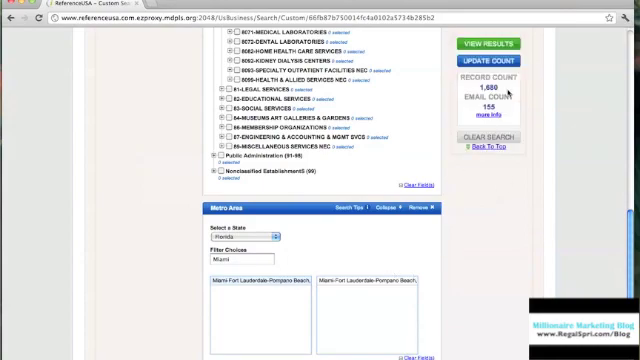
mouse_move(462, 236)
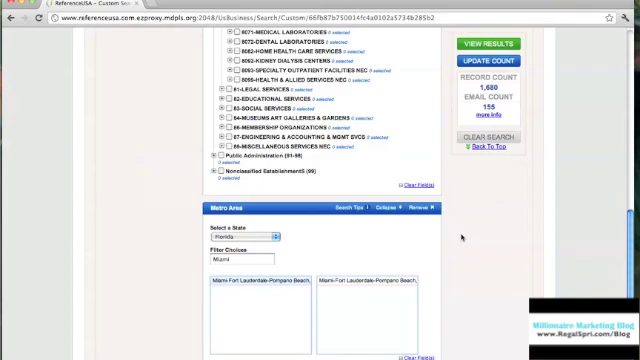
scroll("down", 3)
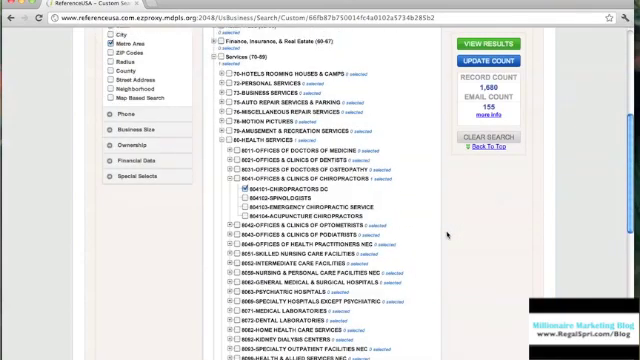
Scroll the criteria menu to reach the Business Expenditures section
scroll("up", 3)
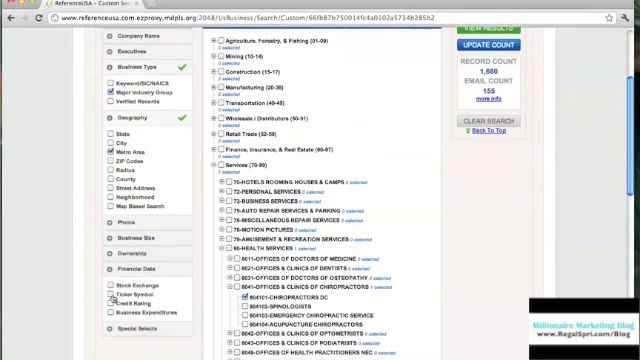
scroll("down", 3)
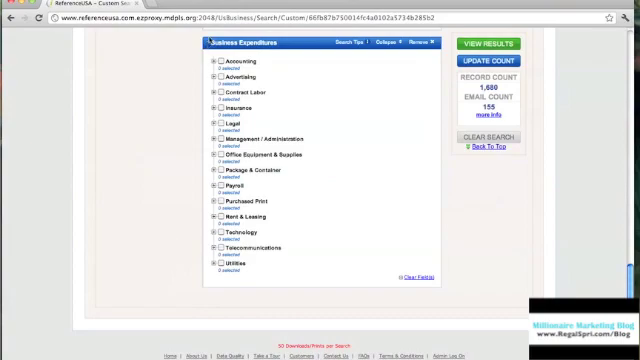
mouse_move(266, 68)
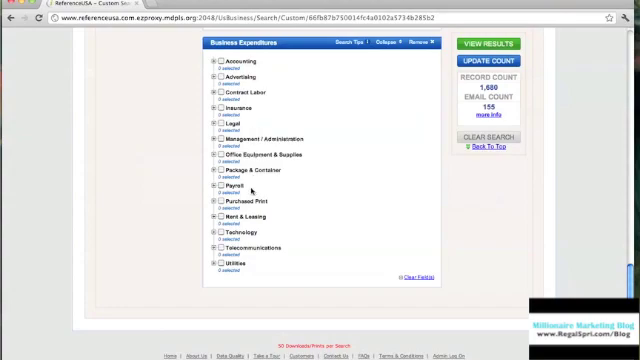
mouse_move(276, 222)
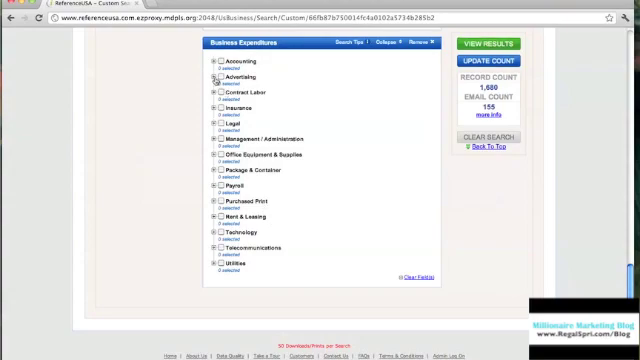
Expand Advertising, select the higher spending ranges and update the record count
left_click(214, 76)
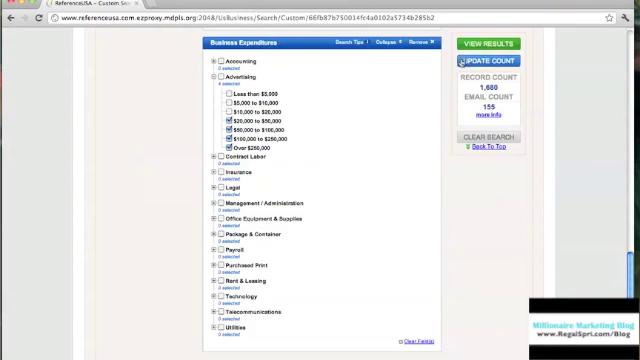
left_click(488, 62)
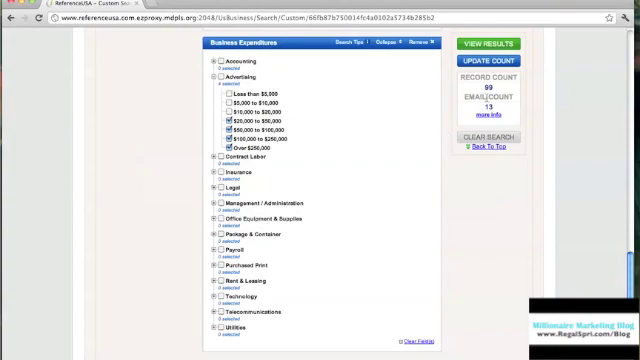
View the matching chiropractor results and open the Abramson Chiropractic record's detail page
left_click(500, 44)
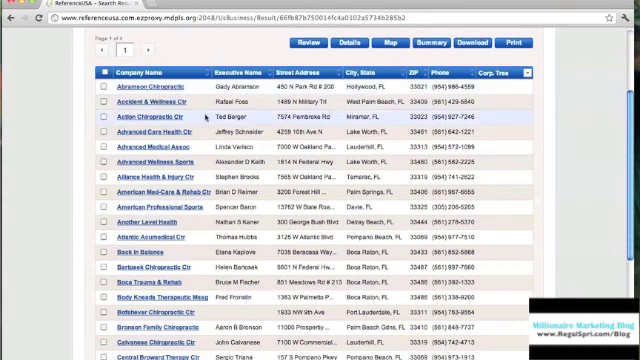
left_click(104, 92)
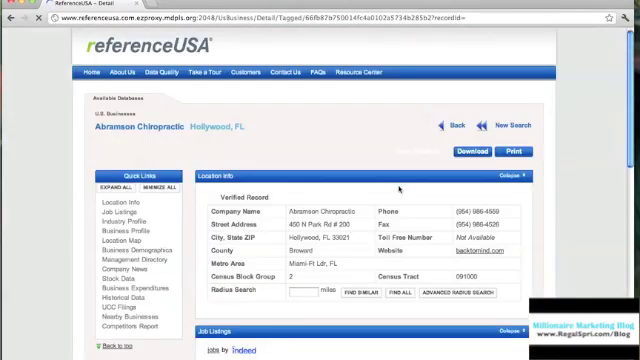
scroll("down", 3)
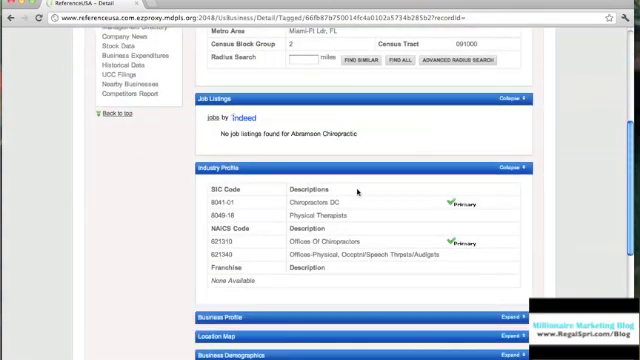
scroll("down", 3)
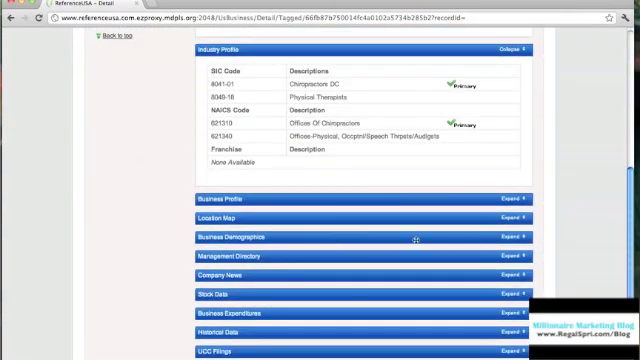
Expand Business Demographics and review the Business Expenditures and UCC Filings sections
left_click(512, 236)
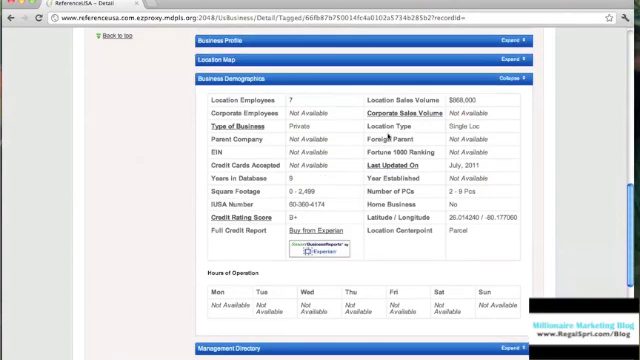
scroll("down", 3)
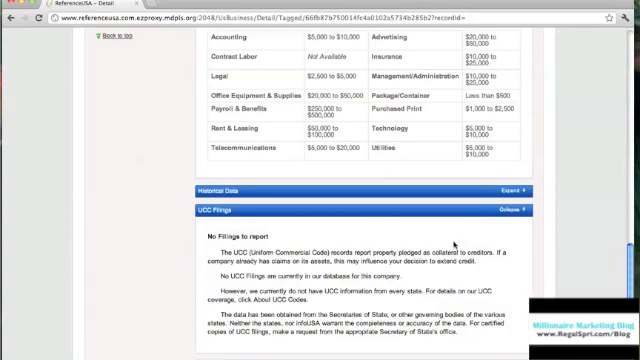
scroll("up", 3)
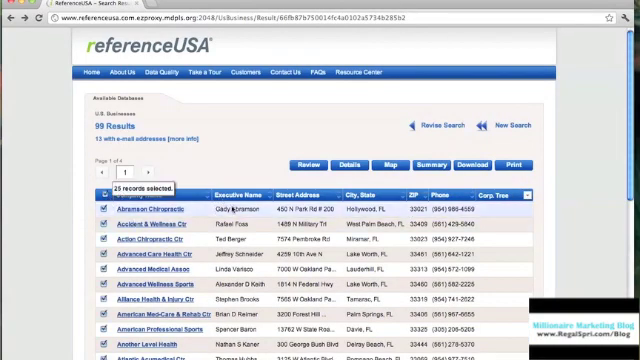
Scroll through the checked chiropractor records to the bottom of the results page and back
scroll("down", 3)
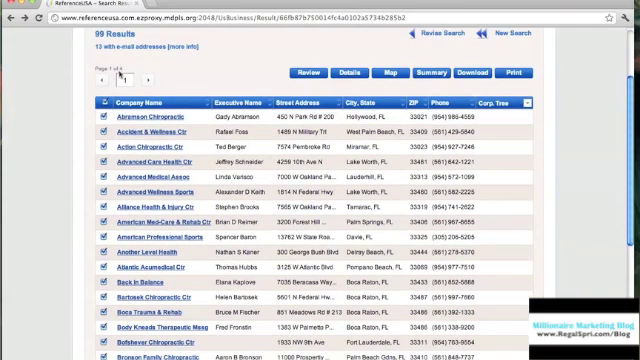
scroll("down", 3)
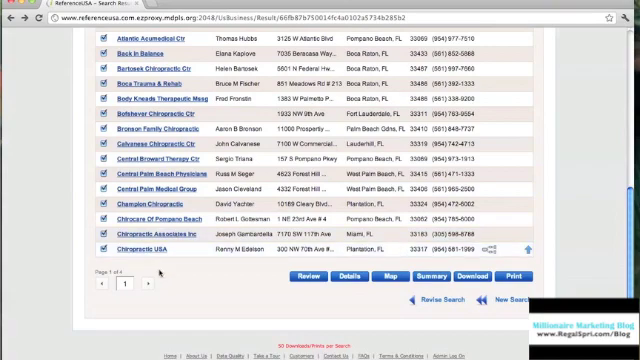
scroll("up", 3)
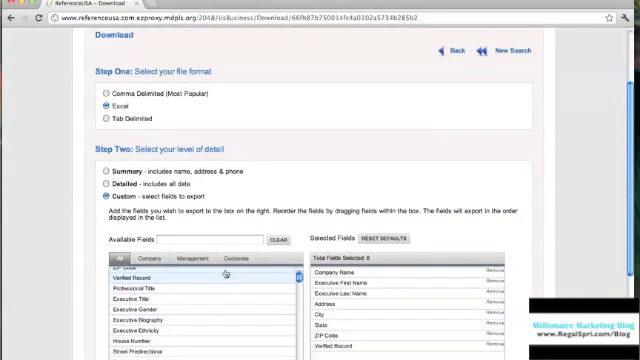
Scroll the Available Fields list to add company, executive names, address, city, state, ZIP, verified record and Firm or Individual
scroll("down", 3)
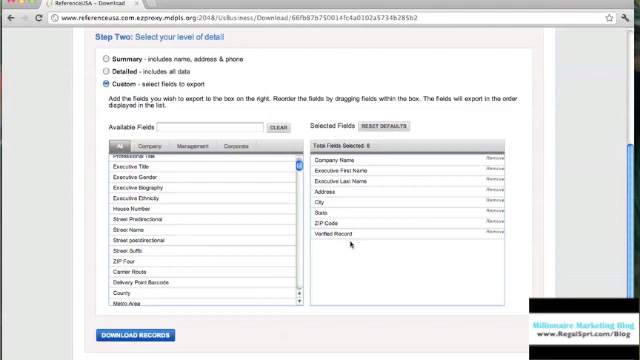
scroll("down", 3)
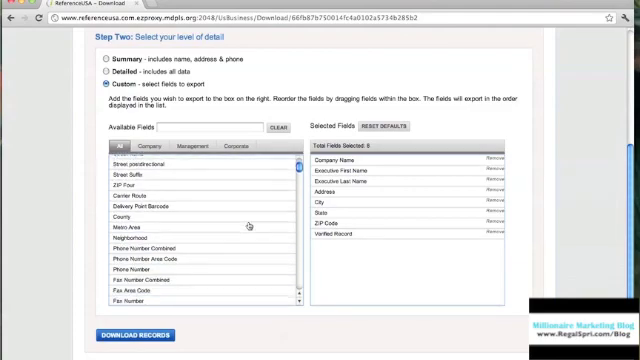
scroll("down", 3)
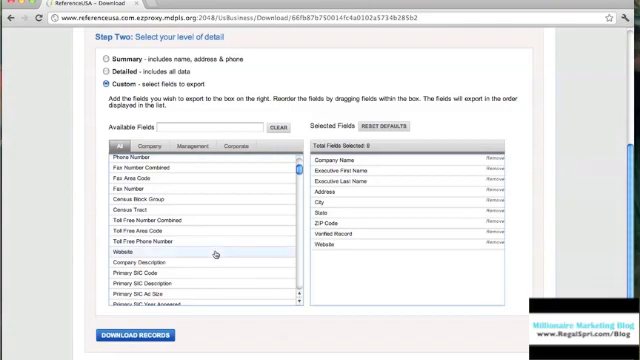
scroll("down", 3)
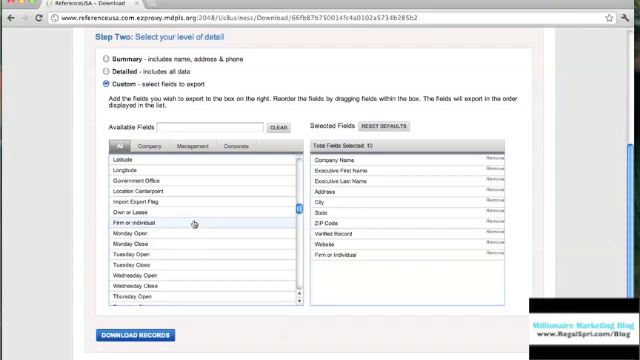
scroll("down", 3)
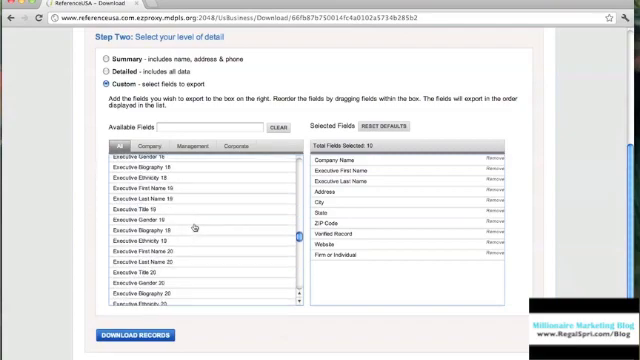
scroll("down", 3)
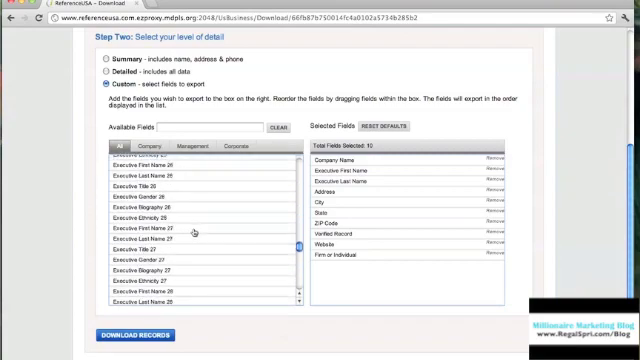
scroll("down", 3)
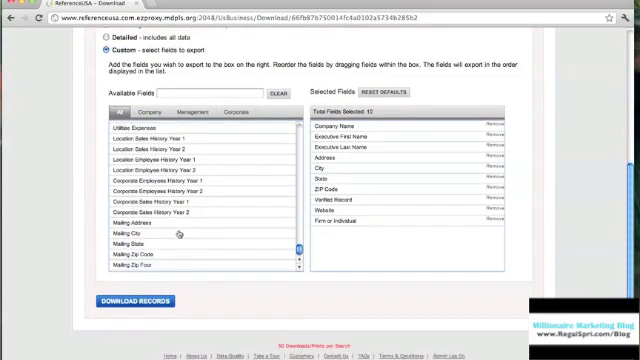
scroll("up", 3)
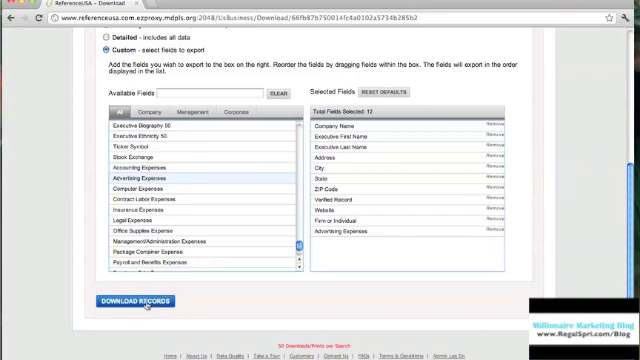
Download the records with the chosen fields and save the file to Downloads
left_click(122, 300)
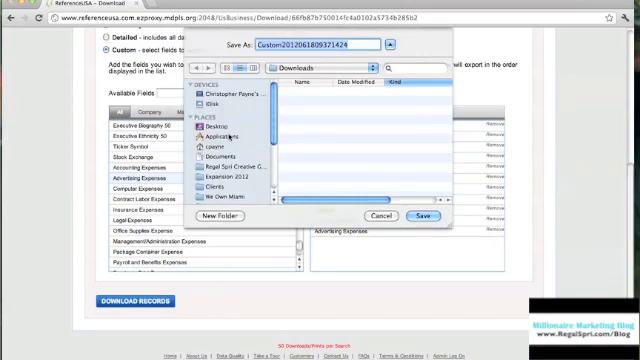
left_click(206, 126)
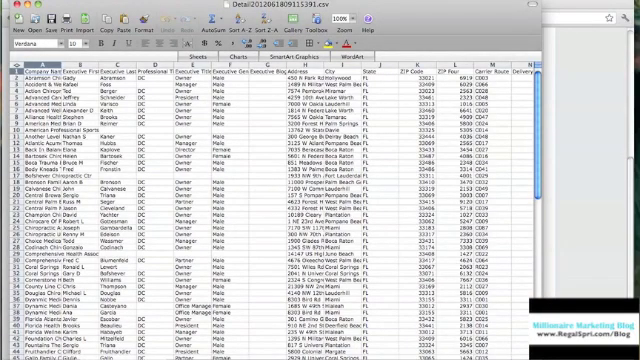
Scroll across the leads columns to review phones, websites and industry codes, then return to company names
scroll("right", 3)
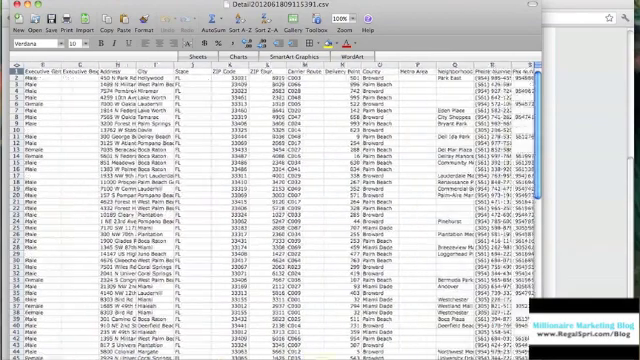
scroll("right", 3)
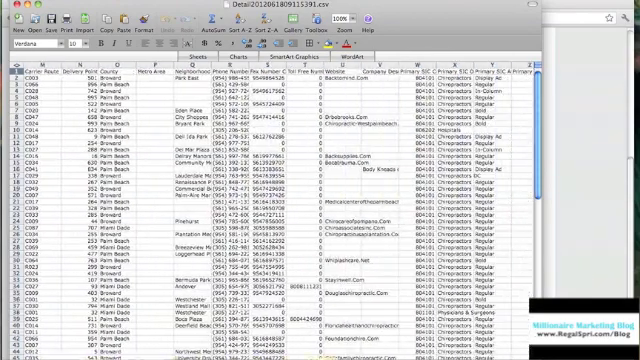
scroll("right", 3)
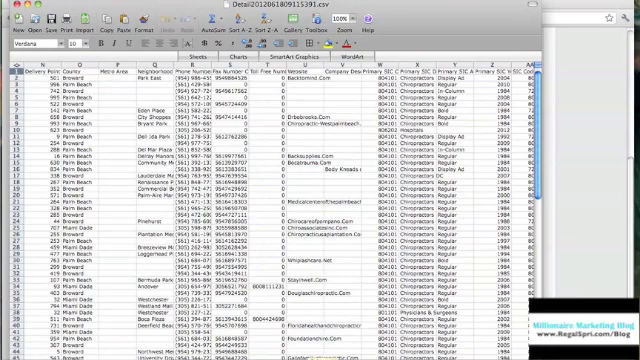
scroll("right", 3)
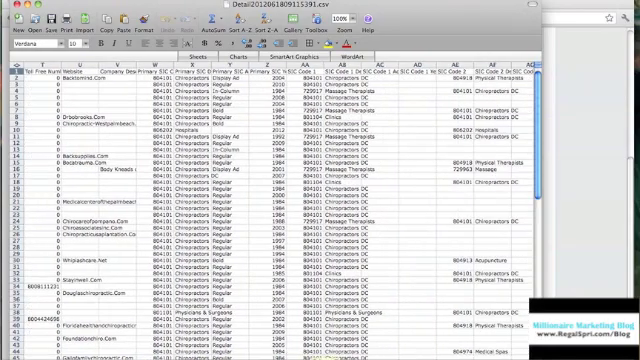
scroll("right", 3)
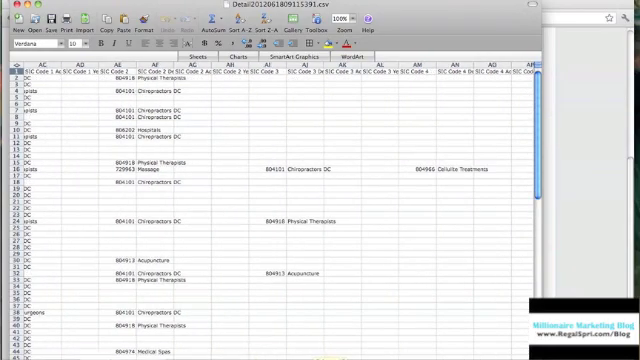
scroll("left", 3)
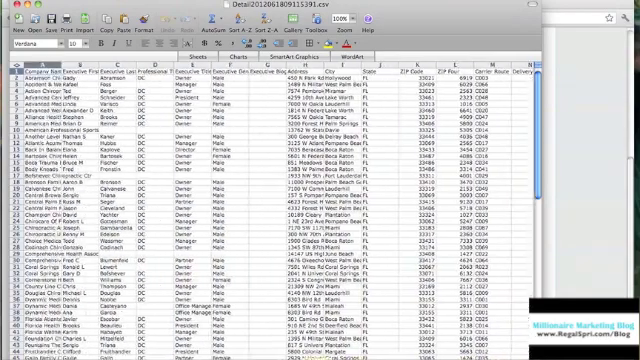